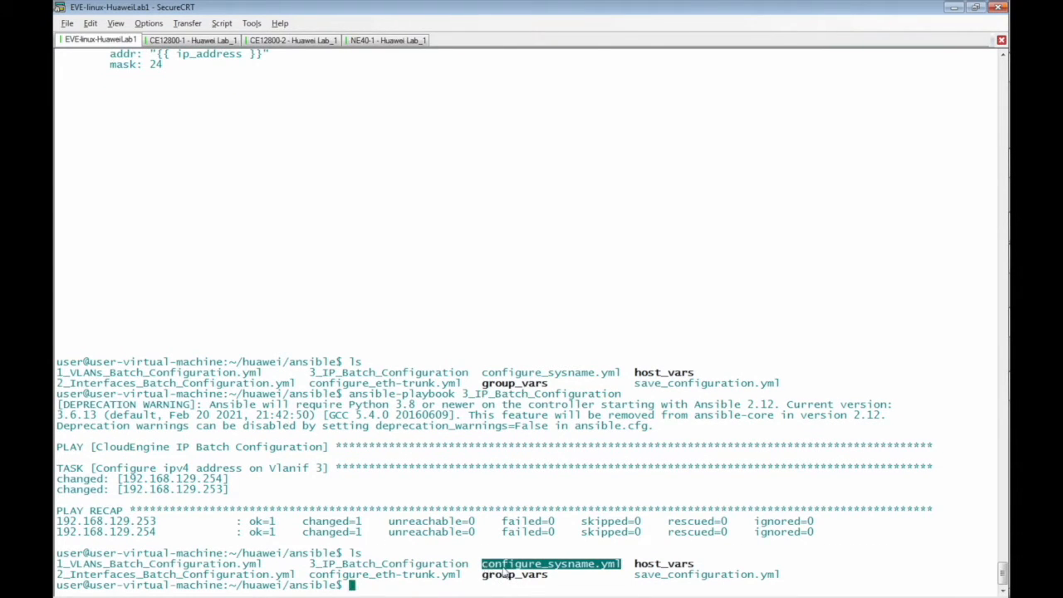
pyautogui.moveTo(555, 575)
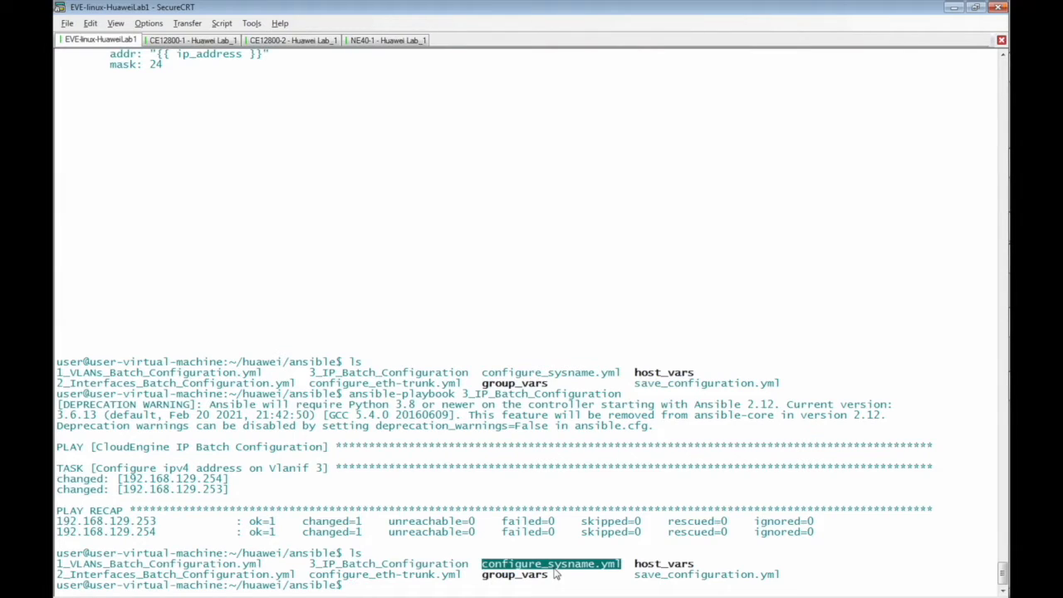
# Step: Edit /etc/ansible/hosts in nano and add a [routers] group header below the switches
pyautogui.write('nano /')
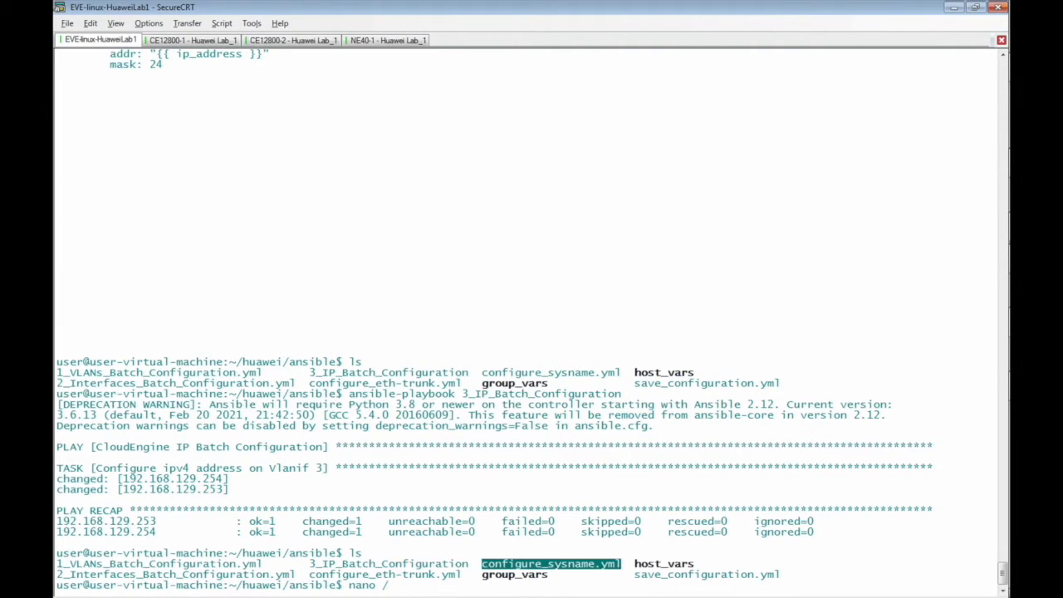
pyautogui.write('etc')
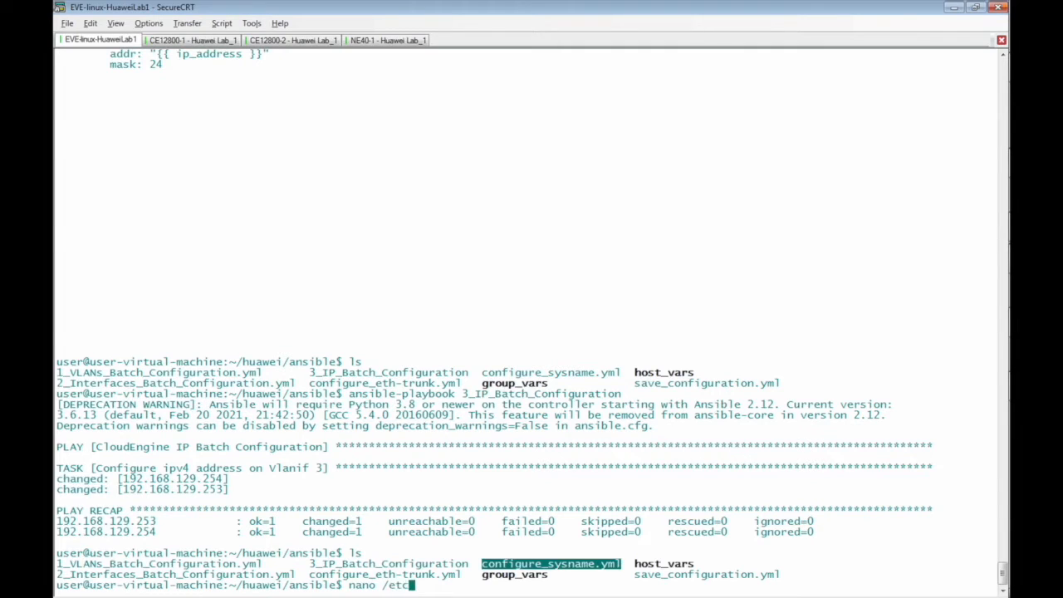
pyautogui.write('ansible/')
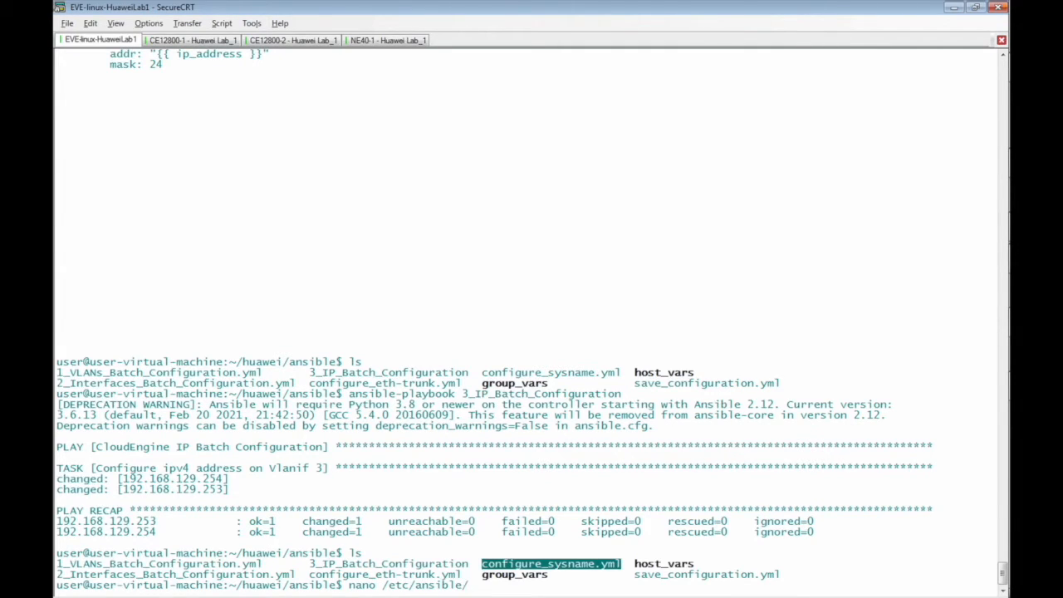
pyautogui.write('hosts')
pyautogui.write('[router')
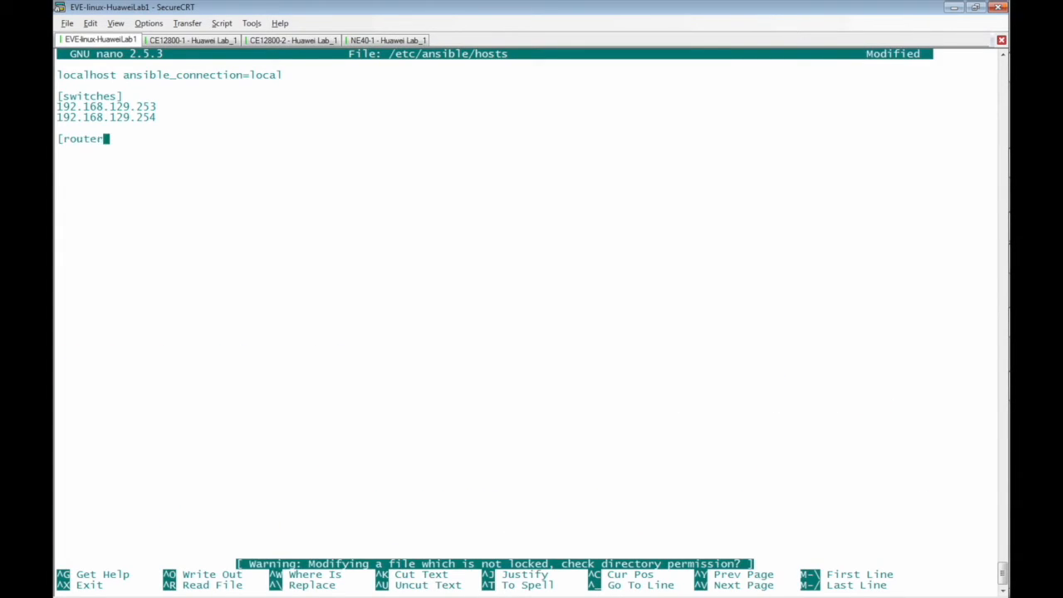
pyautogui.write('s')
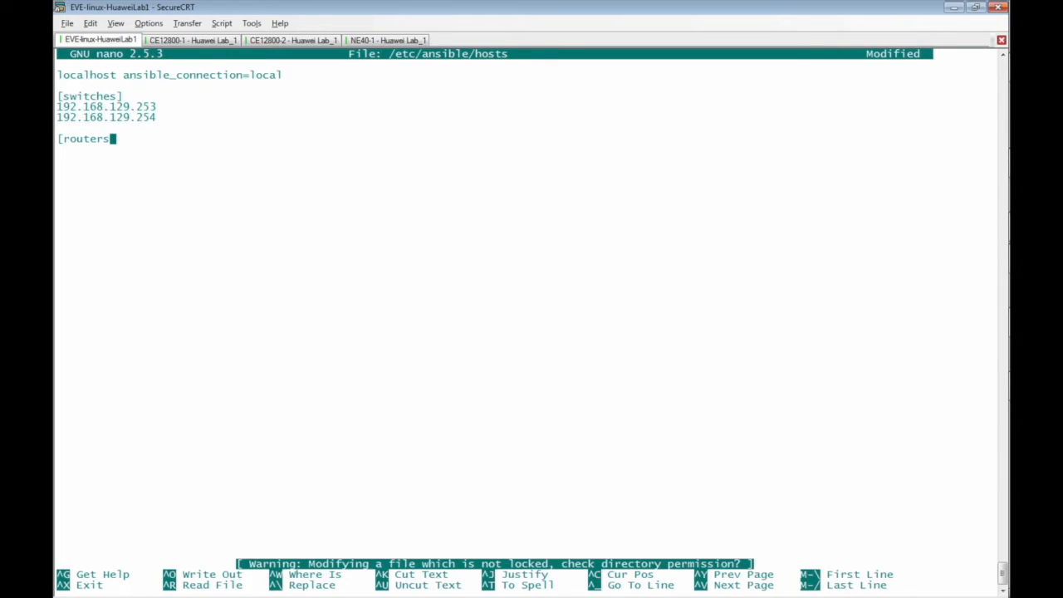
pyautogui.write(']')
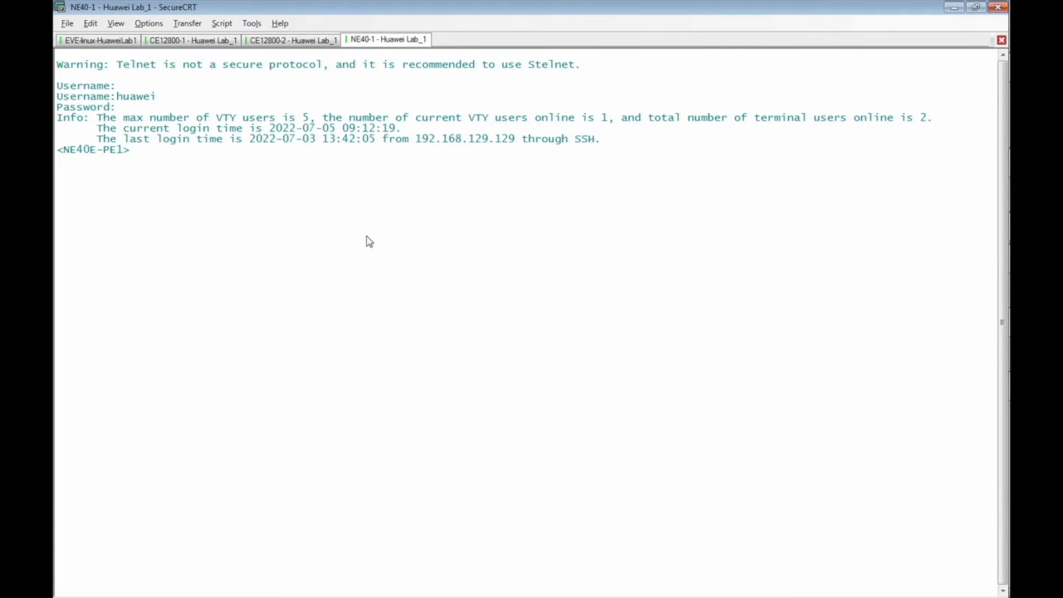
# Step: Run display ip int brief on NE40E-PE1 to show interface addresses such as Ethernet1/0/2
pyautogui.write('displ')
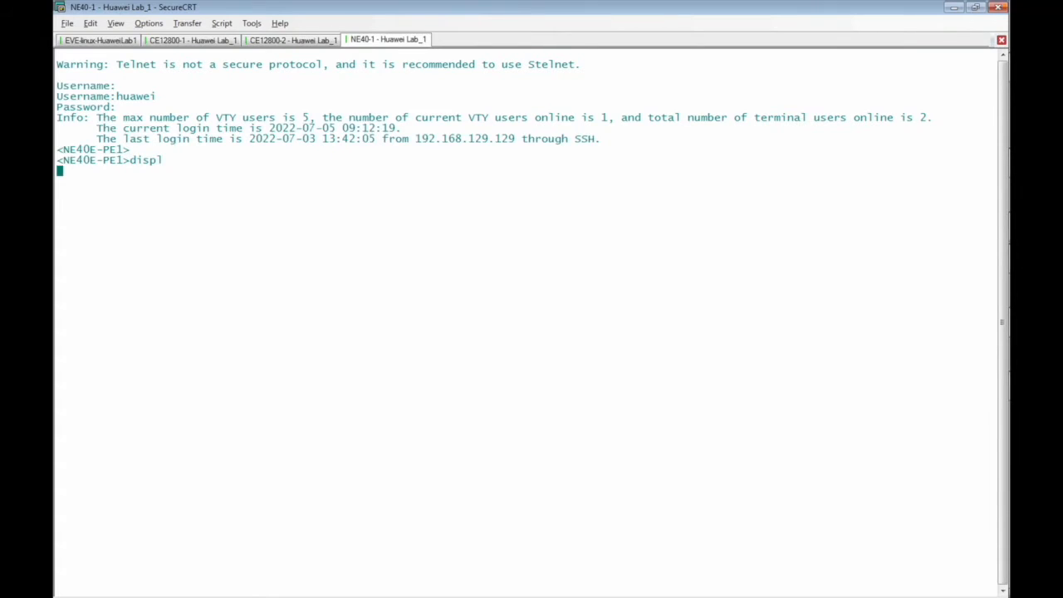
pyautogui.write('display ip int bief')
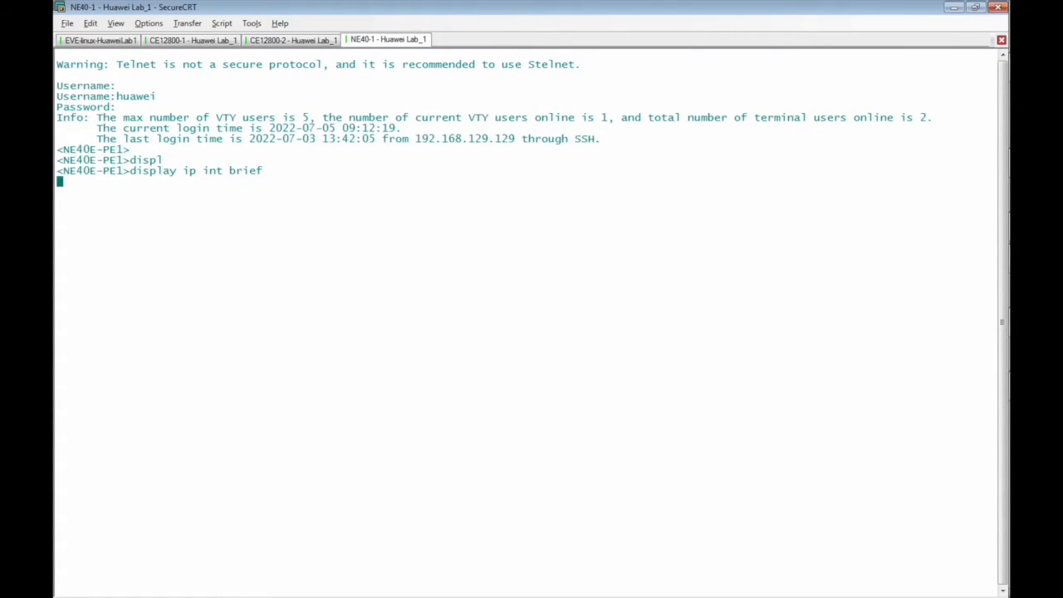
pyautogui.moveTo(369, 279)
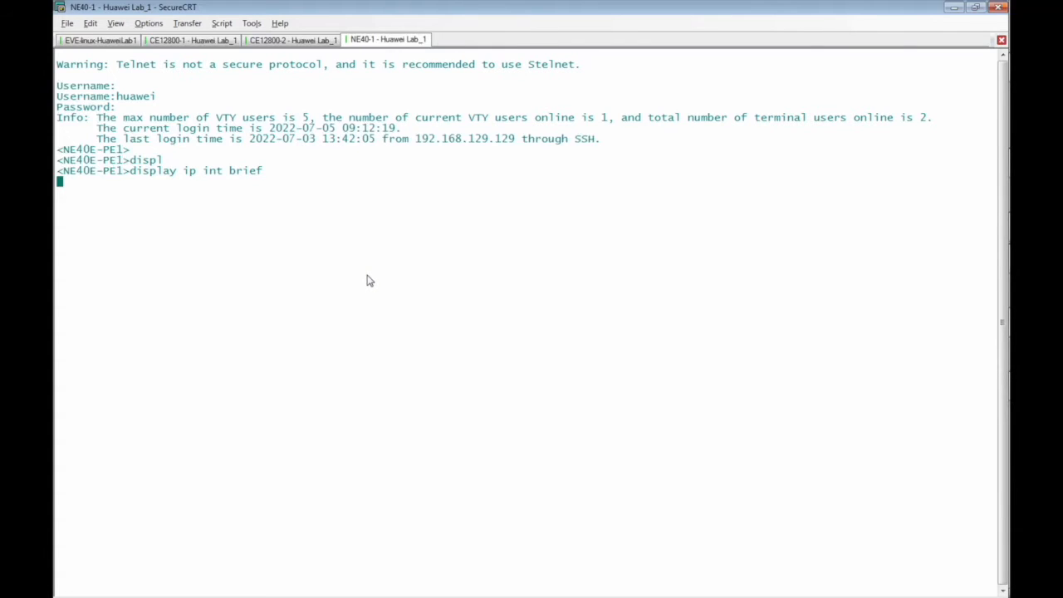
pyautogui.press('Return')
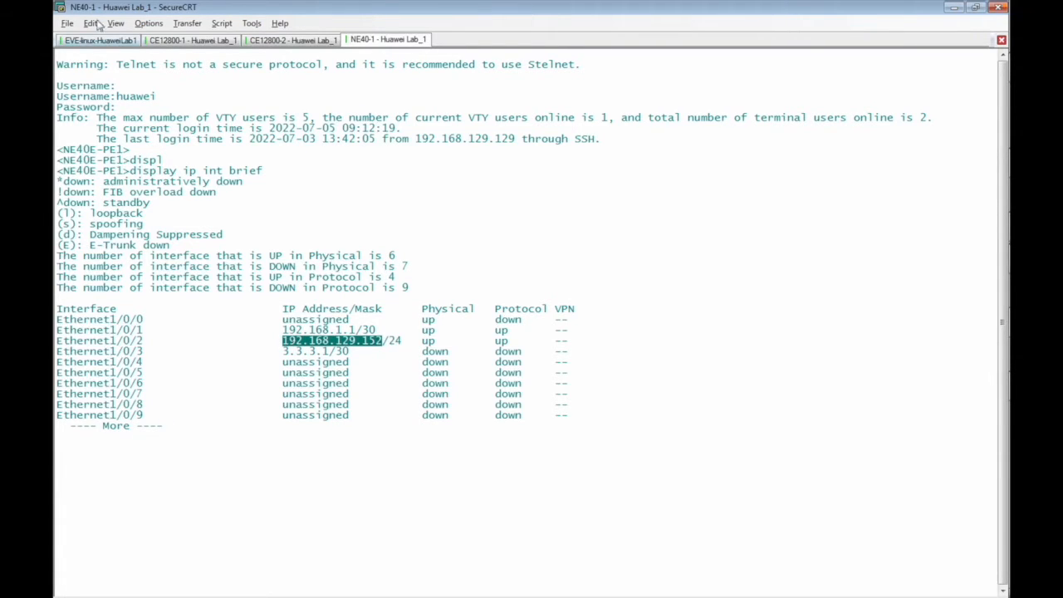
# Step: Back on the Ansible server, save the hosts file with 192.168.129.152 under [routers]
pyautogui.click(98, 40)
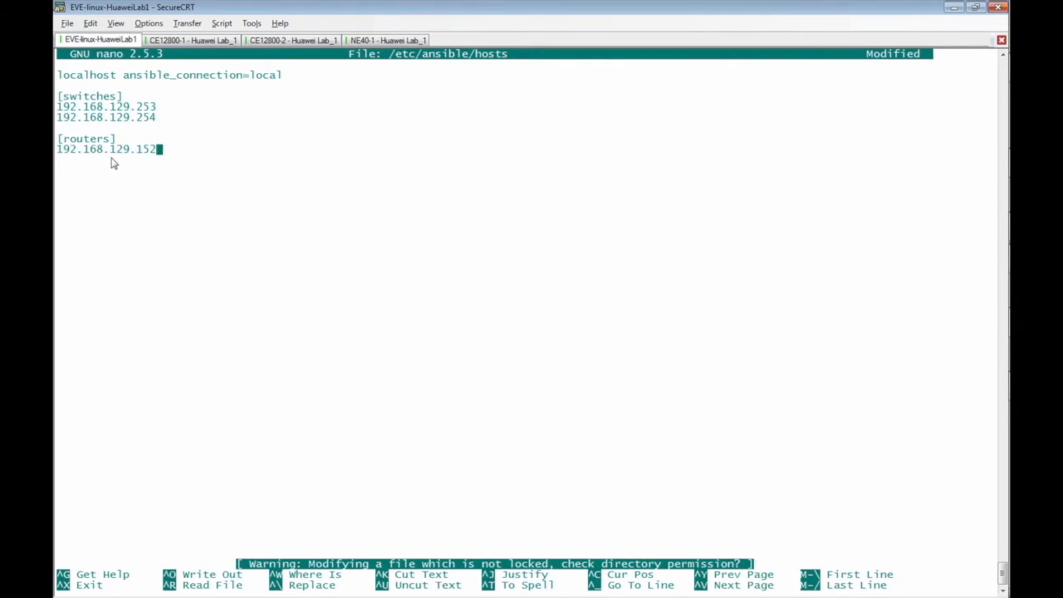
pyautogui.press('ctrl+o')
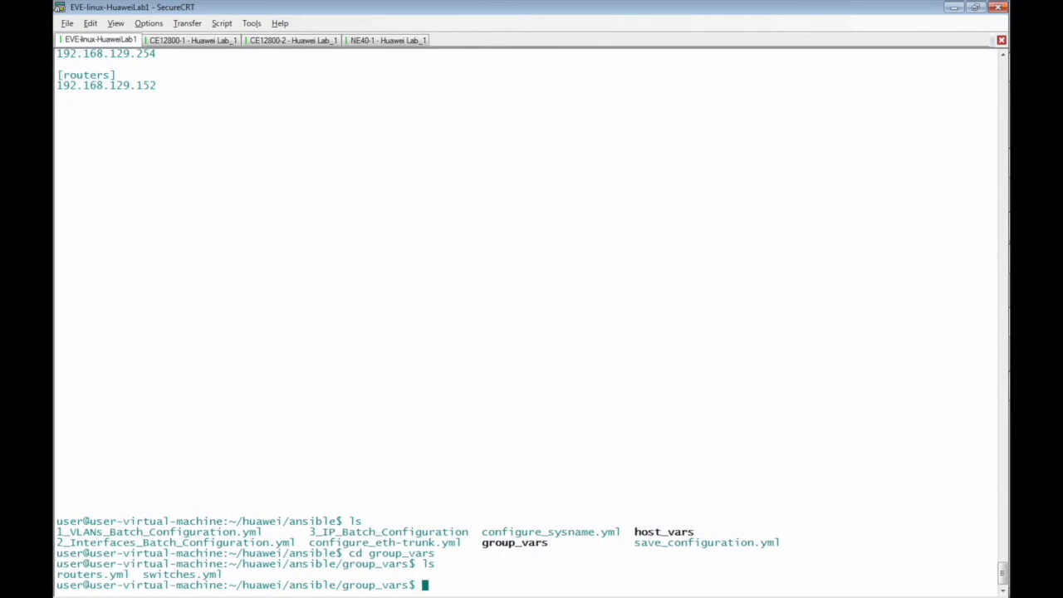
# Step: In group_vars, prepare a nano command for routers.yml using the copied file name
pyautogui.doubleClick(91, 574)
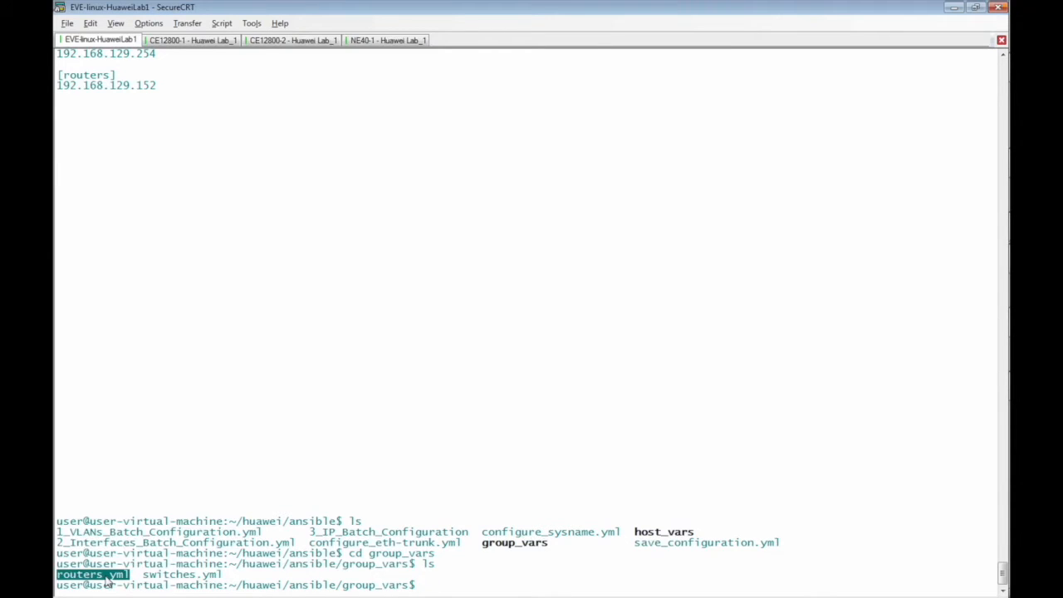
pyautogui.write('nano')
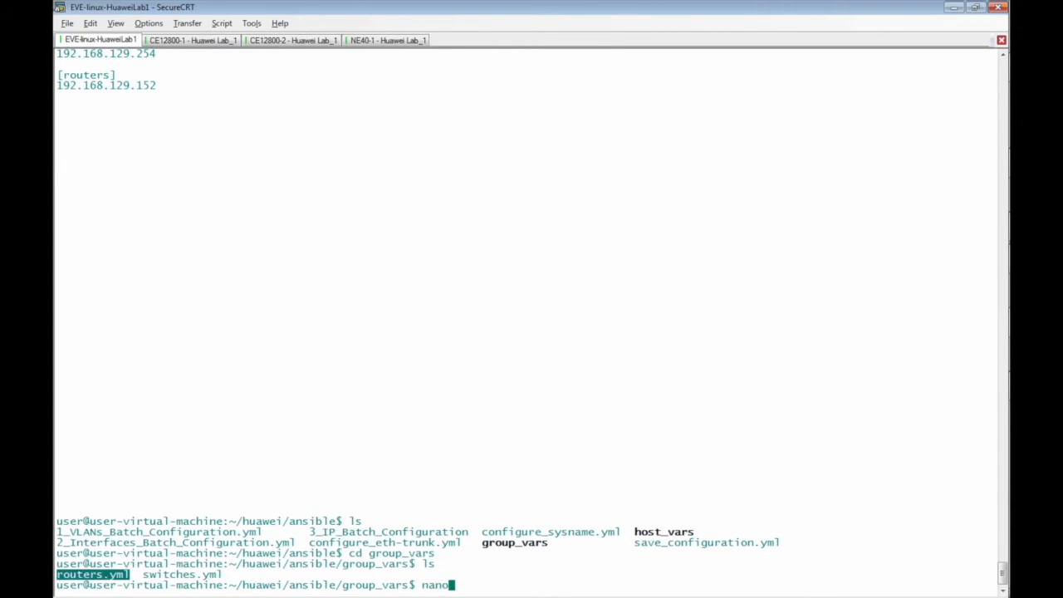
pyautogui.write('routers.yml')
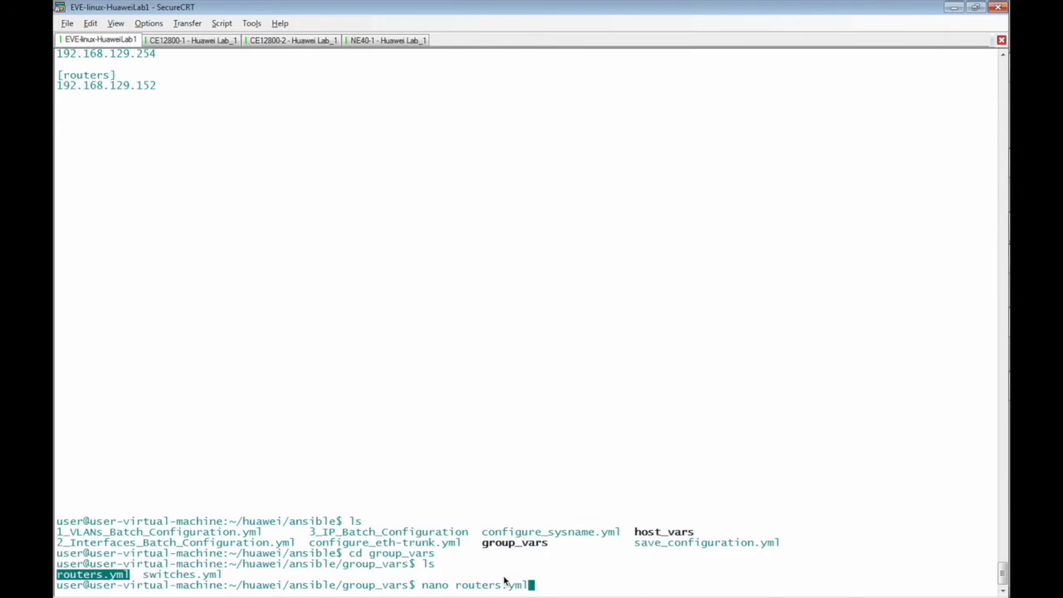
pyautogui.press('Return')
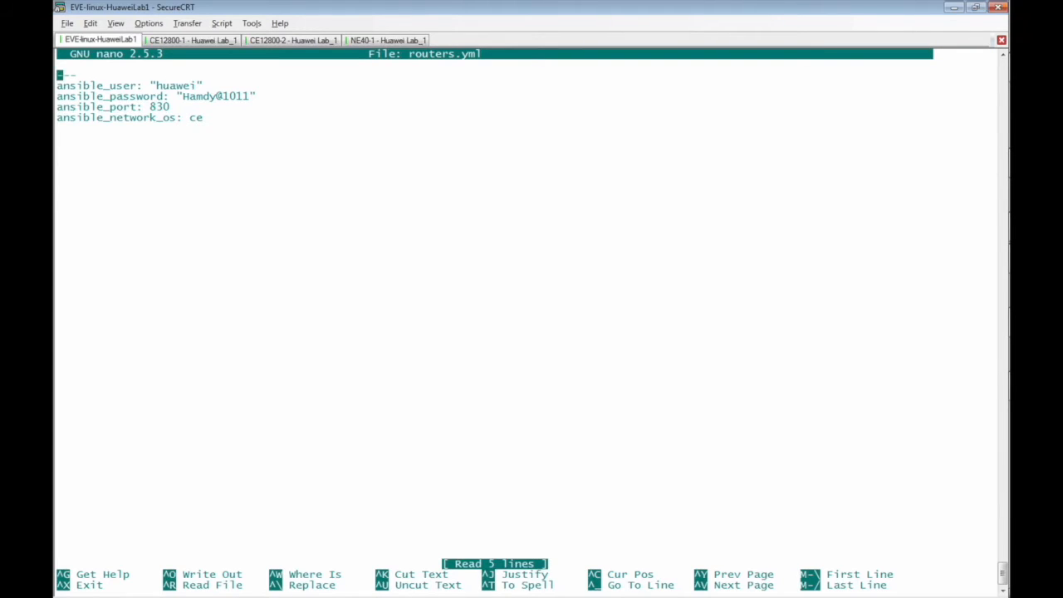
pyautogui.moveTo(299, 439)
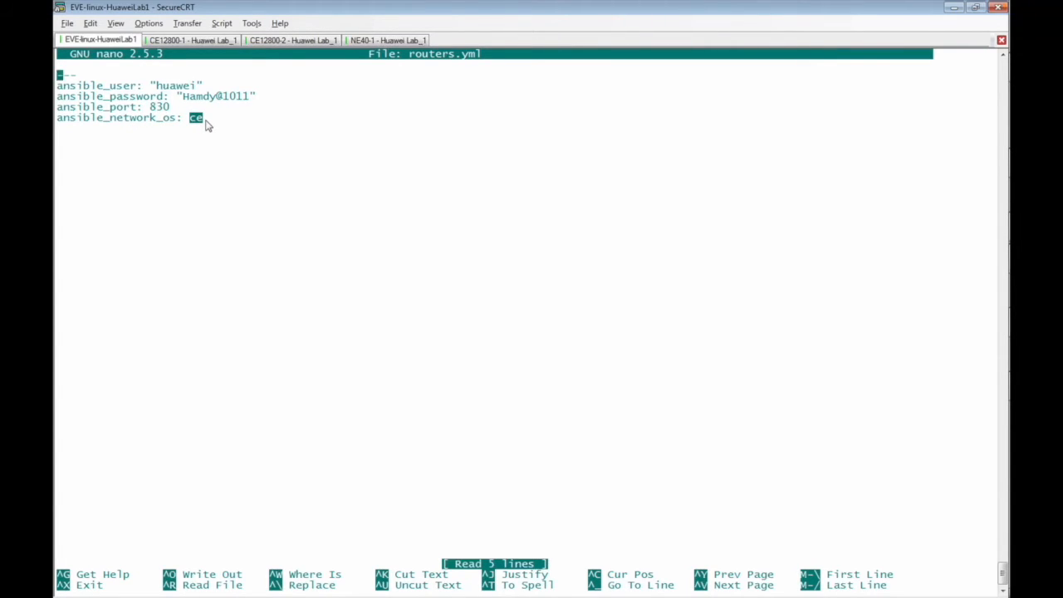
pyautogui.press('Ctrl+x')
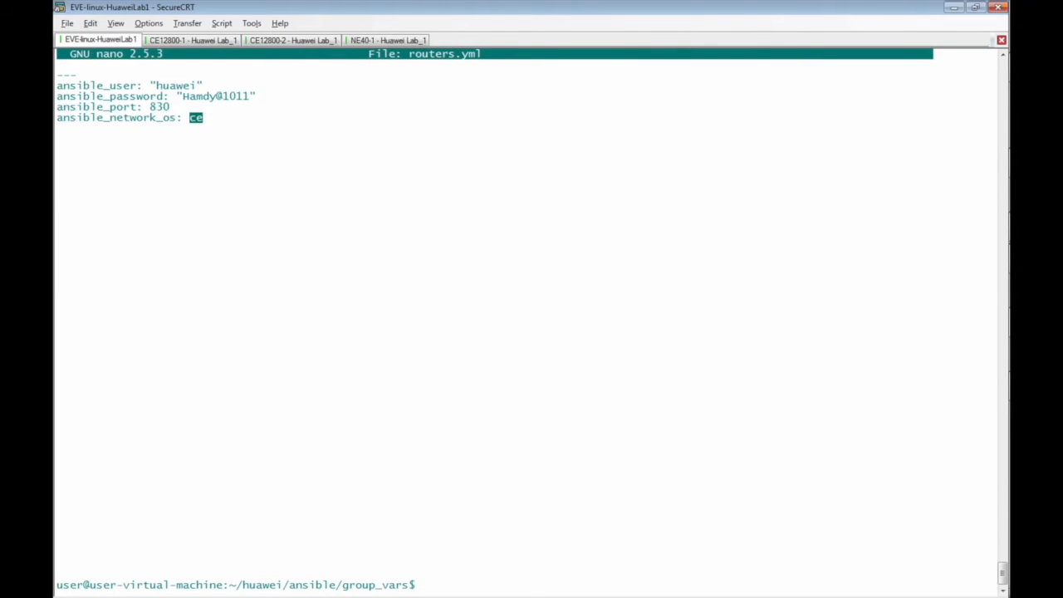
# Step: Return to ~/huawei/ansible and prepare a nano command for configure_sysname.yml
pyautogui.write('cd ~/huawei/ansible')
pyautogui.write('nano')
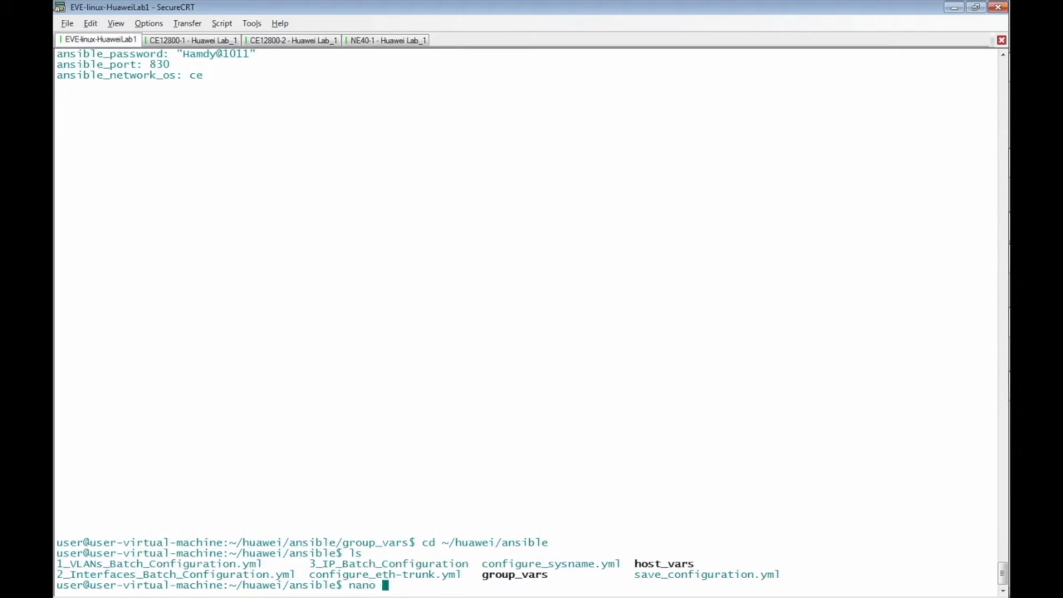
pyautogui.doubleClick(550, 563)
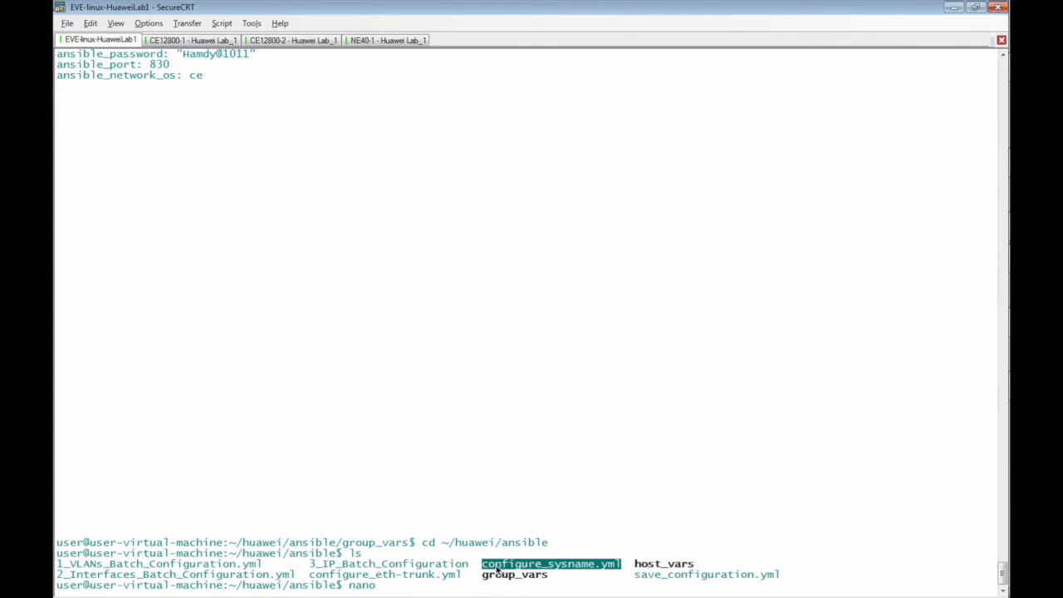
pyautogui.write('configure_sysname.yml')
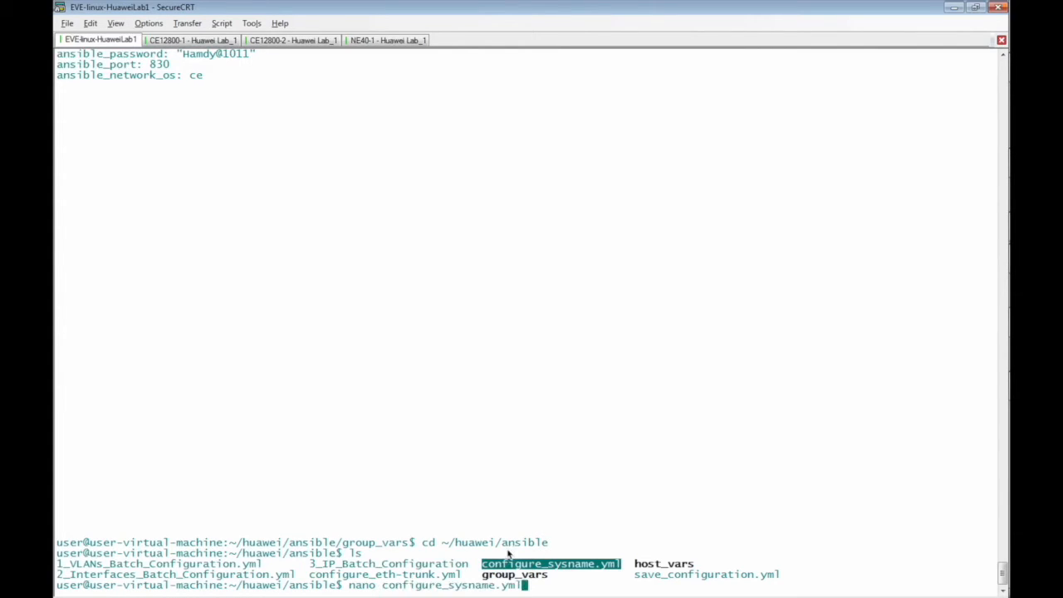
pyautogui.moveTo(538, 465)
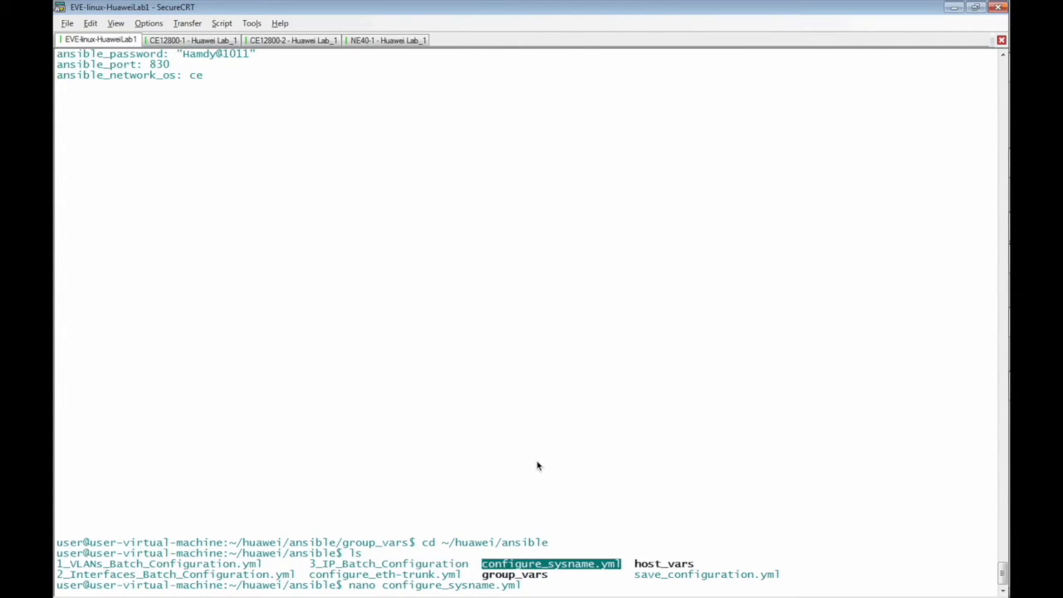
# Step: Edit configure_sysname.yml so hosts is routers and the sysname becomes ansible_NE40E-1
pyautogui.press('Return')
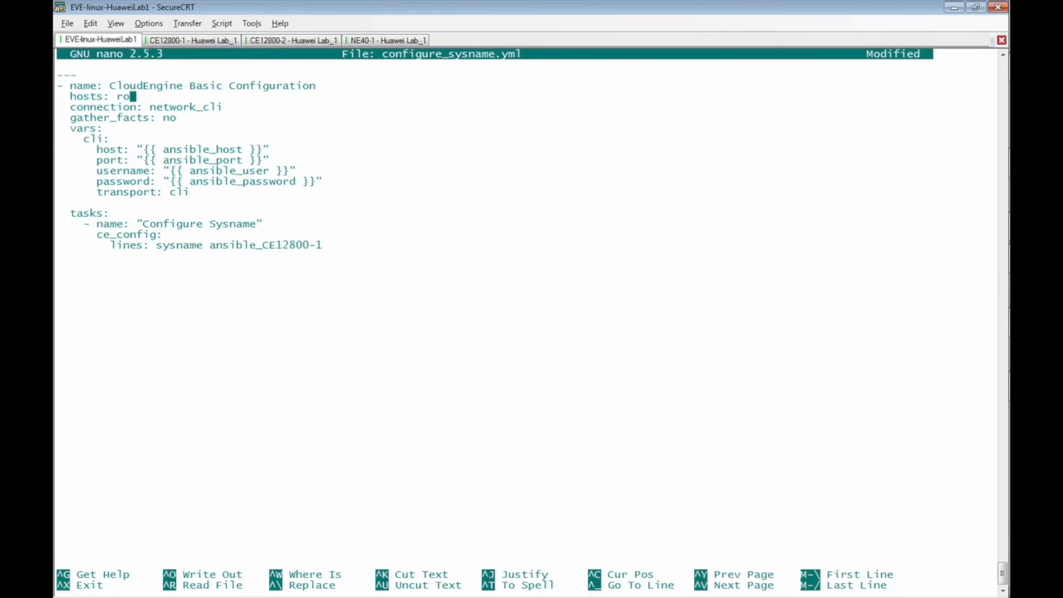
pyautogui.write('uters')
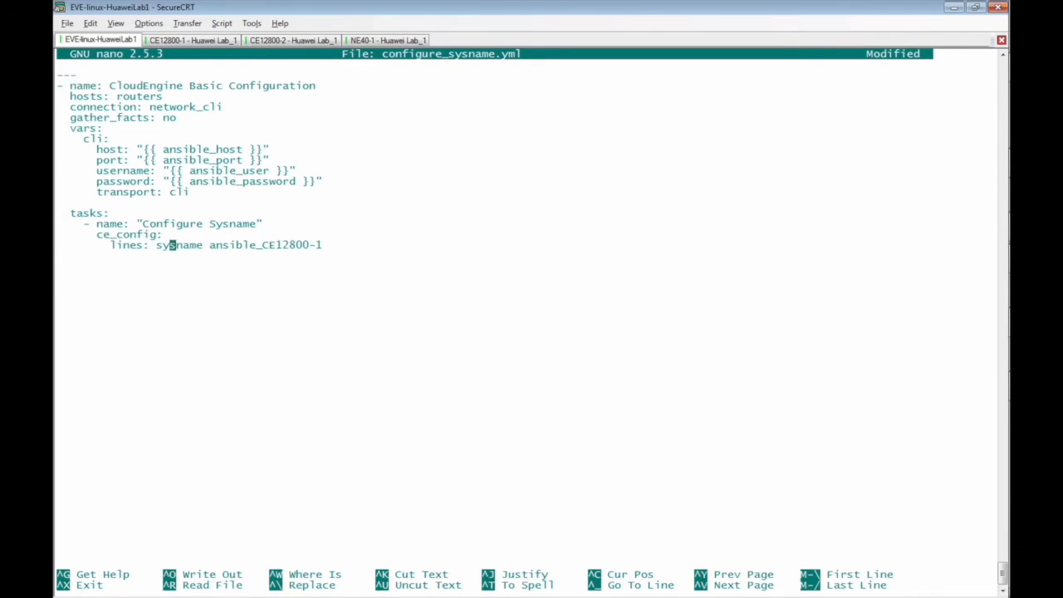
pyautogui.moveTo(284, 244)
pyautogui.write('NE4')
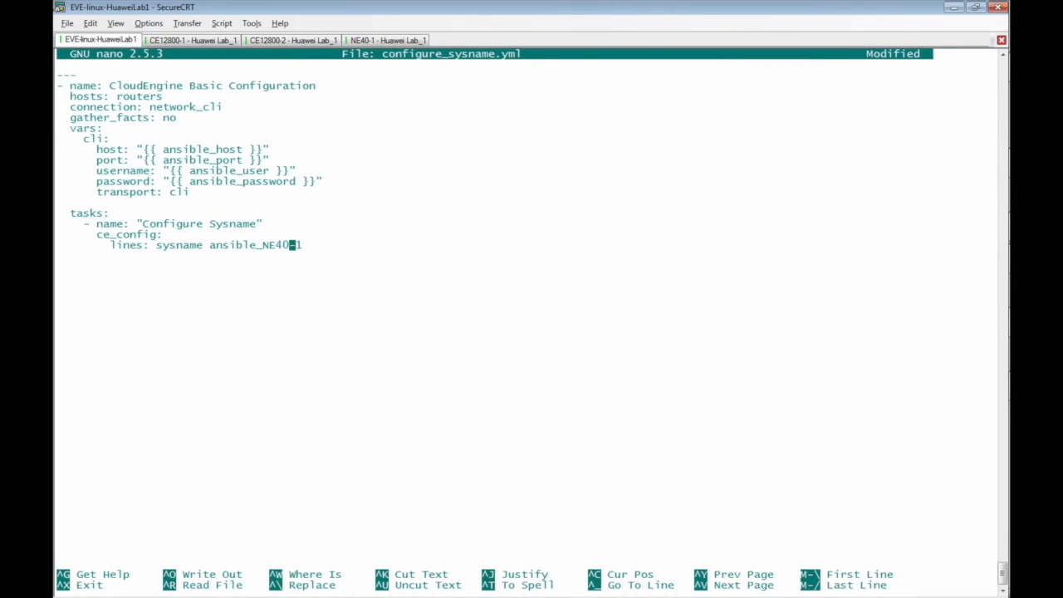
pyautogui.write('E-')
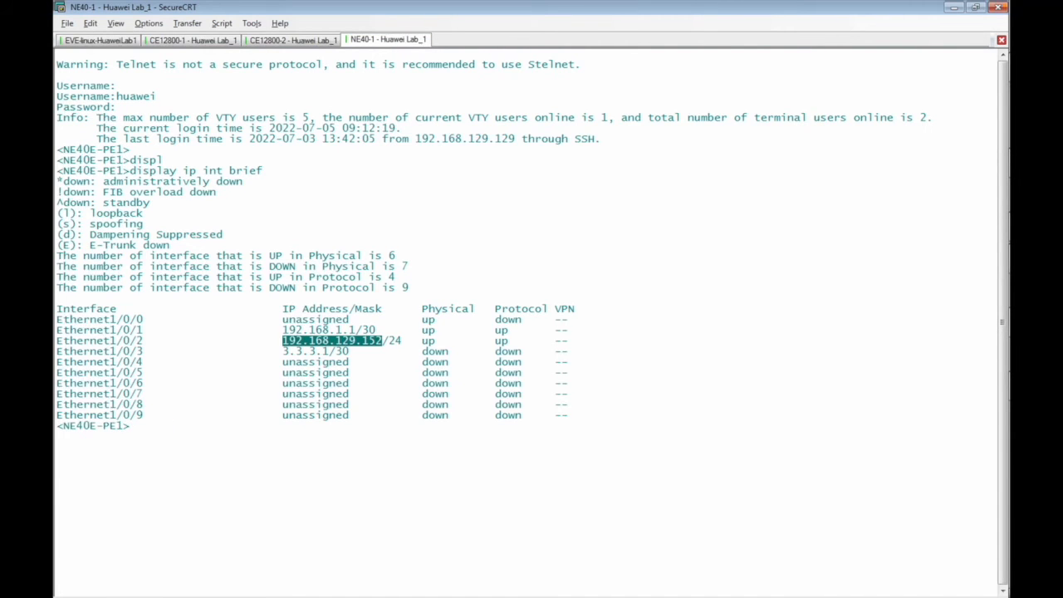
pyautogui.press('Return')
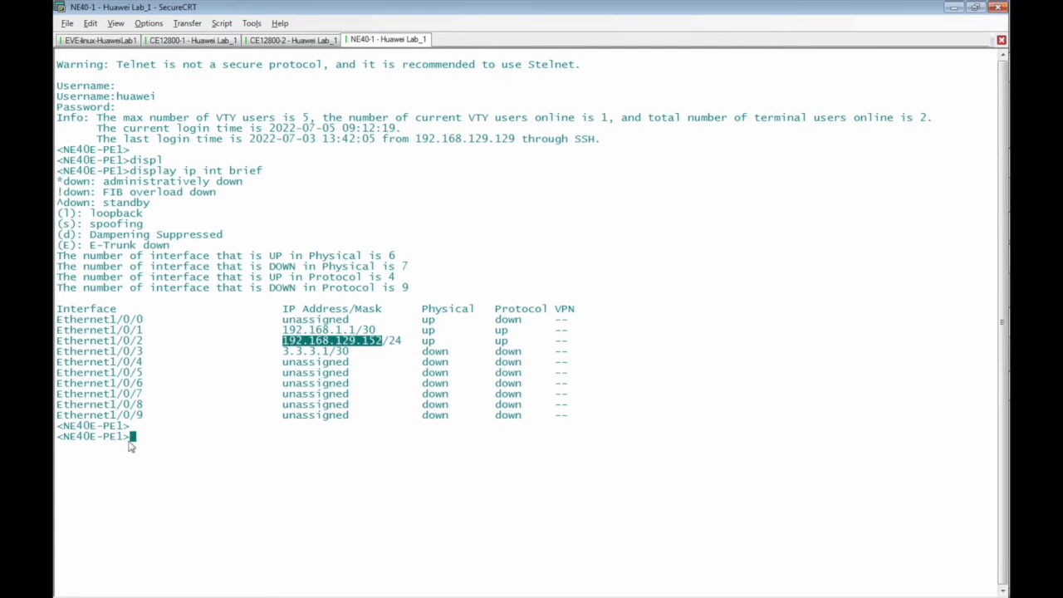
# Step: Return from the NE40-1 tab and save the modified playbook on exit
pyautogui.click(100, 40)
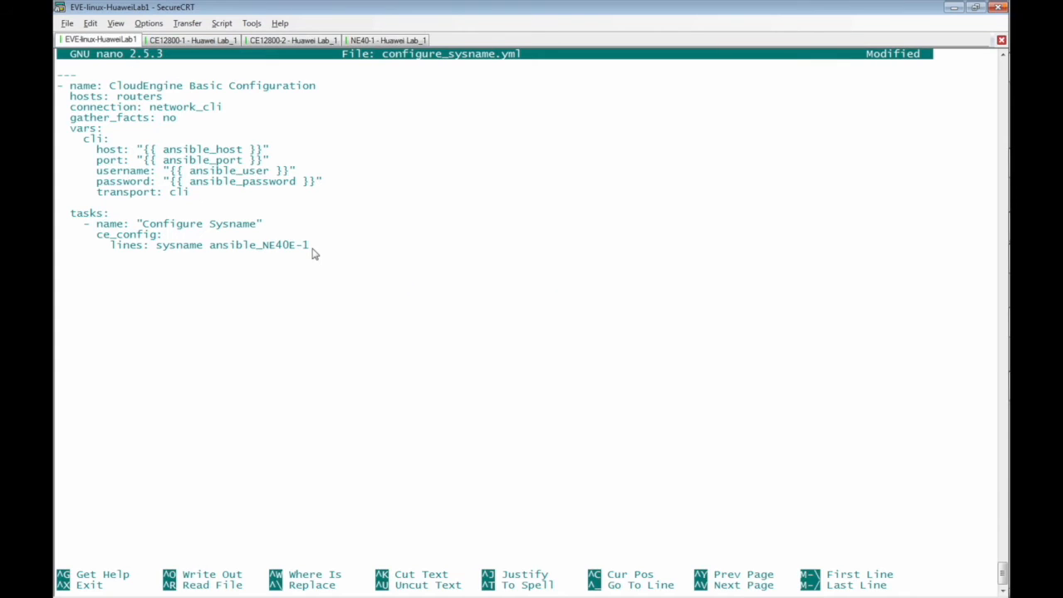
pyautogui.press('ctrl+x')
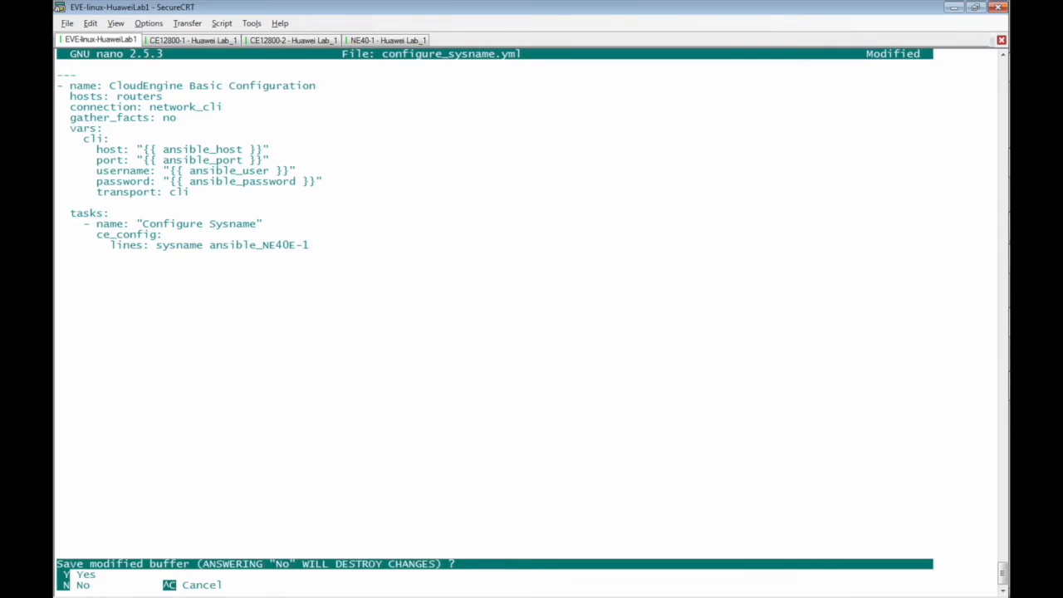
pyautogui.press('y')
pyautogui.write('cd group_vars')
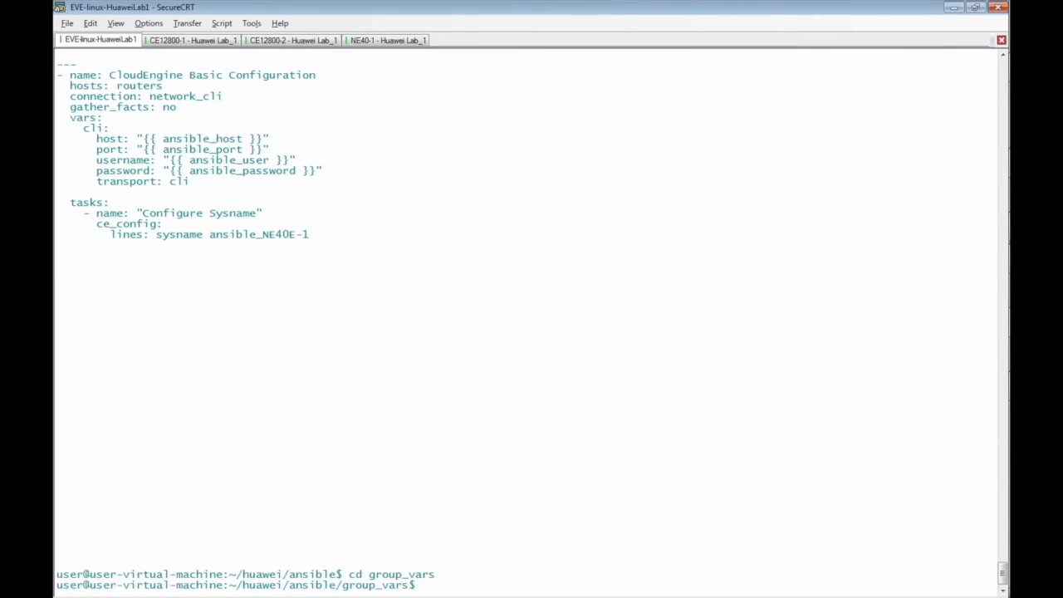
# Step: Edit routers.yml in nano, changing ansible_port from 830 to 22, and save it
pyautogui.write('nano ro')
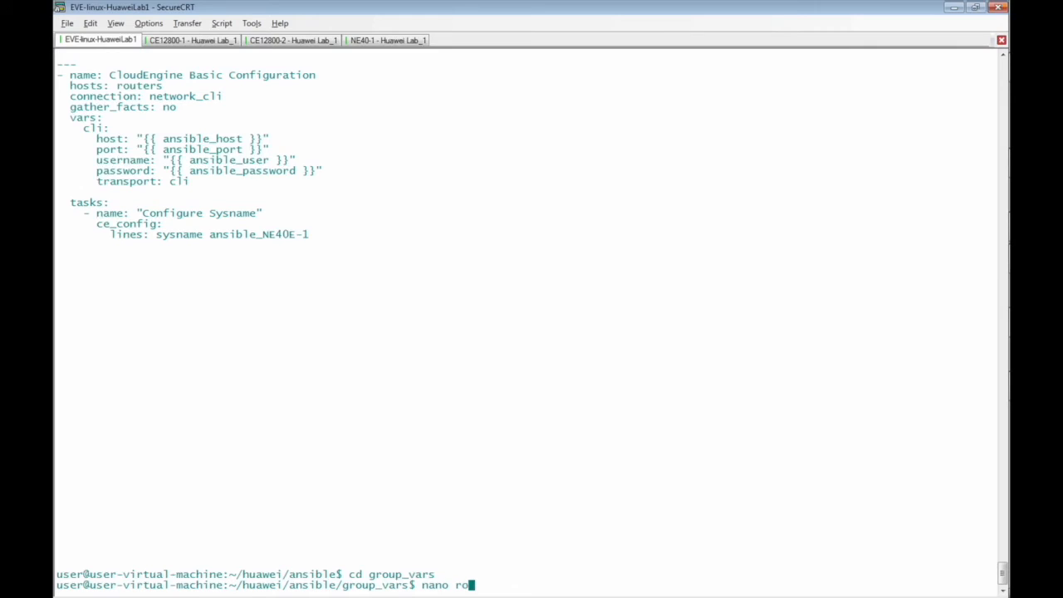
pyautogui.write('uters.')
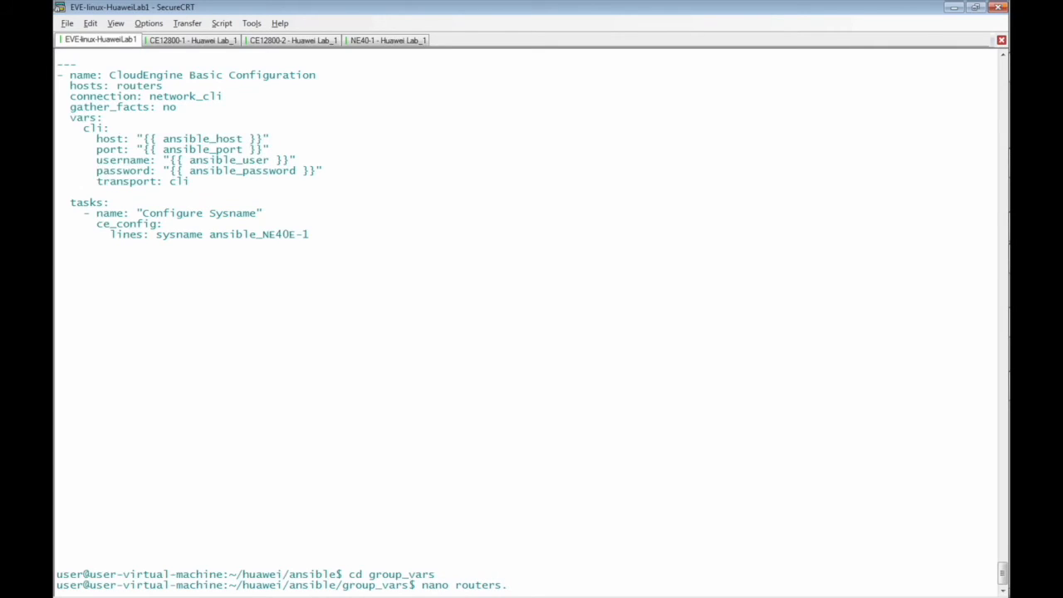
pyautogui.press('Return')
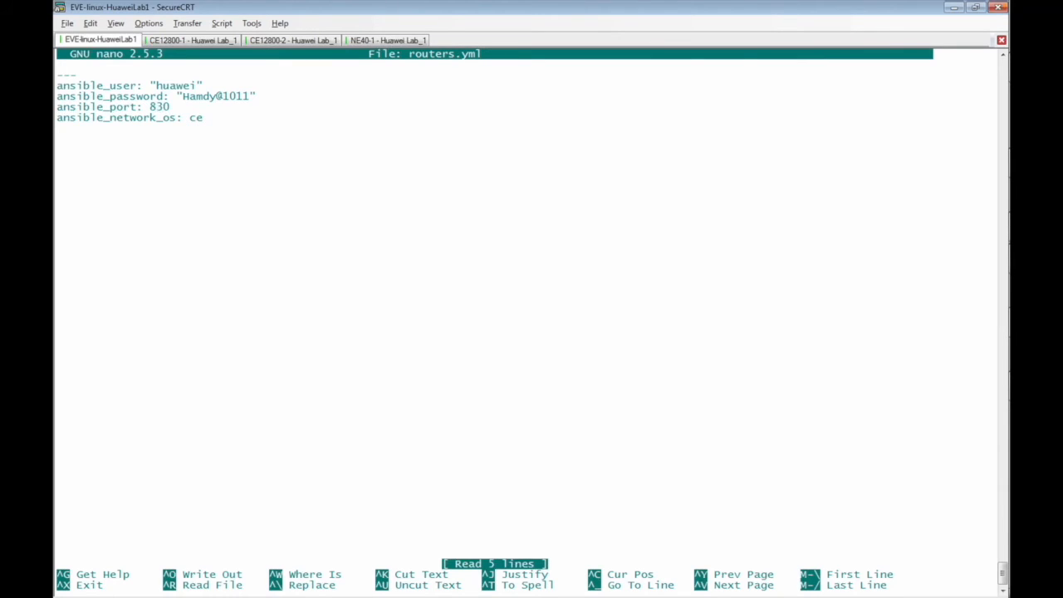
pyautogui.press('BackSpace')
pyautogui.write('22')
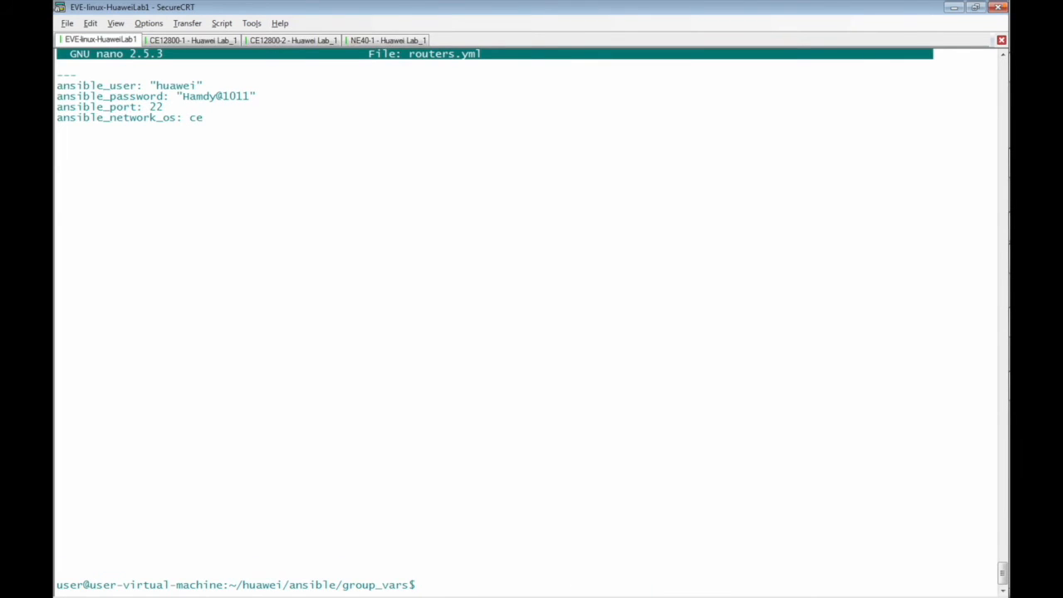
pyautogui.write('cd')
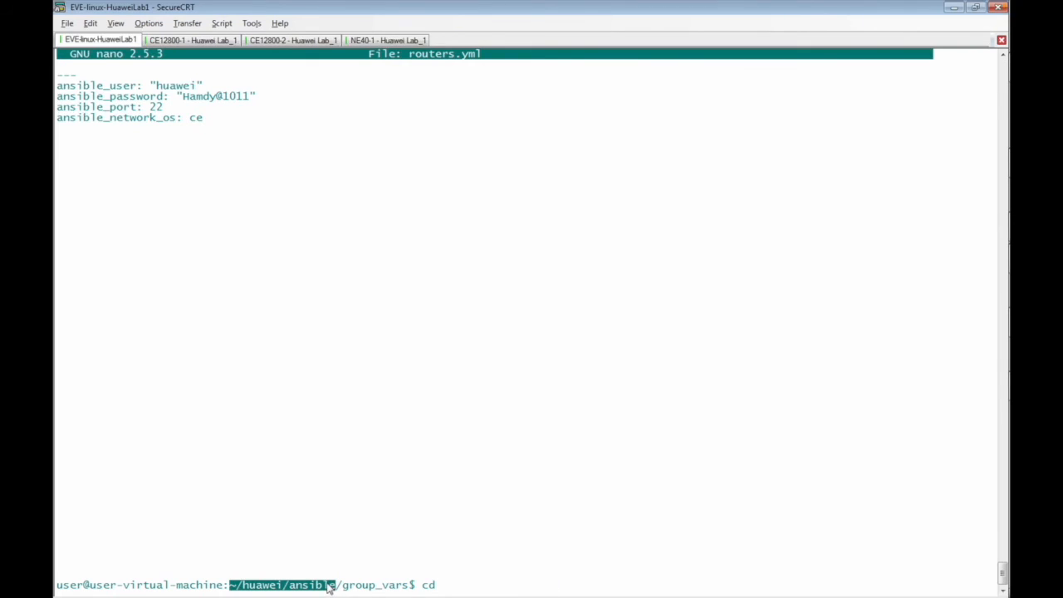
# Step: From ~/huawei/ansible, run ansible-playbook configure_sysname.yml against the routers group
pyautogui.press('Return')
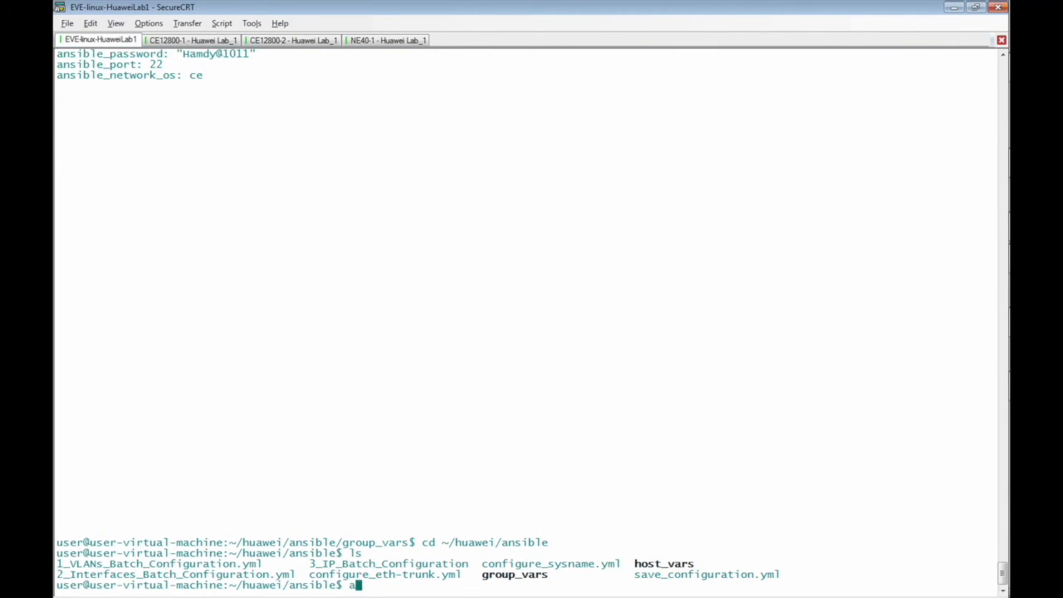
pyautogui.write('nsible-playbook')
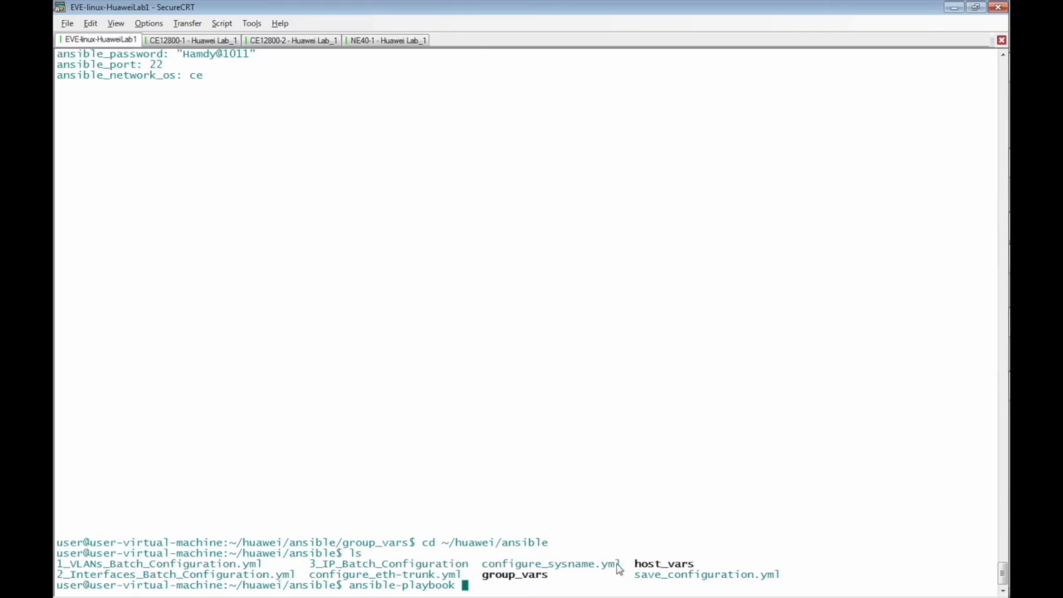
pyautogui.doubleClick(550, 564)
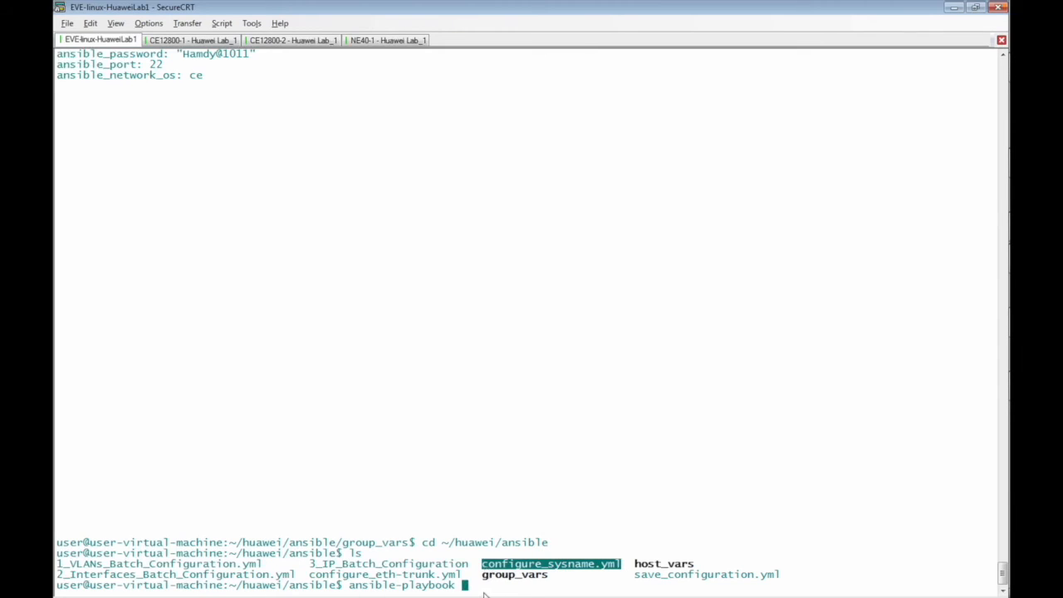
pyautogui.moveTo(488, 590)
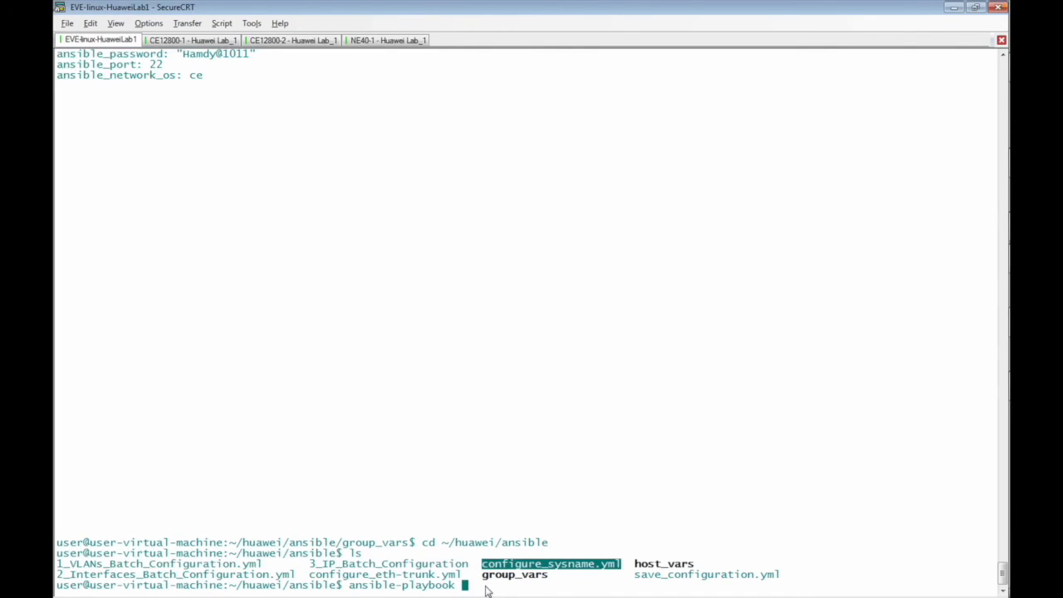
pyautogui.write('configure_sysname.yml')
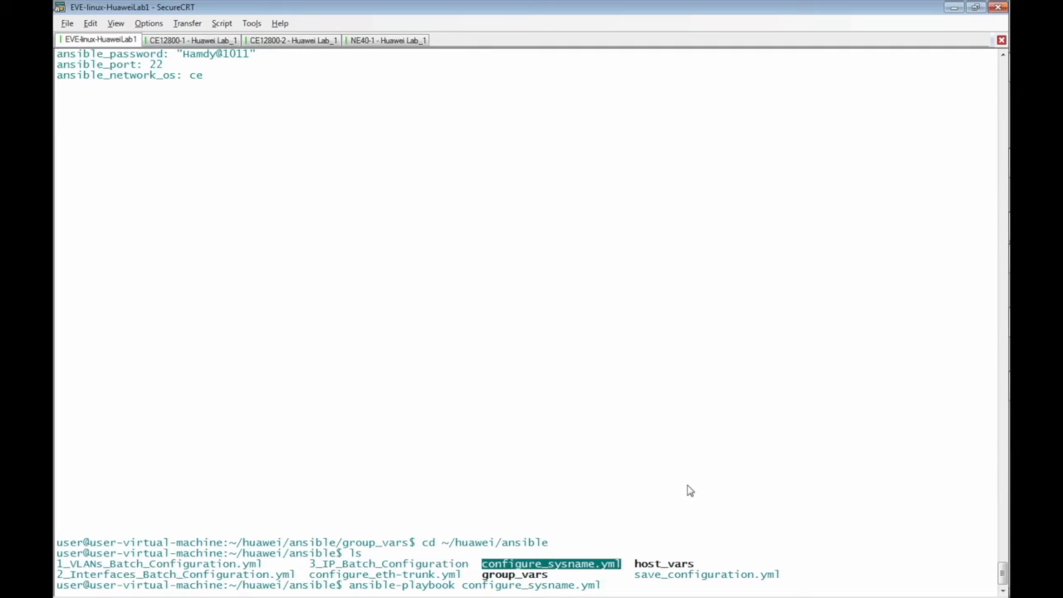
pyautogui.scroll(-3)
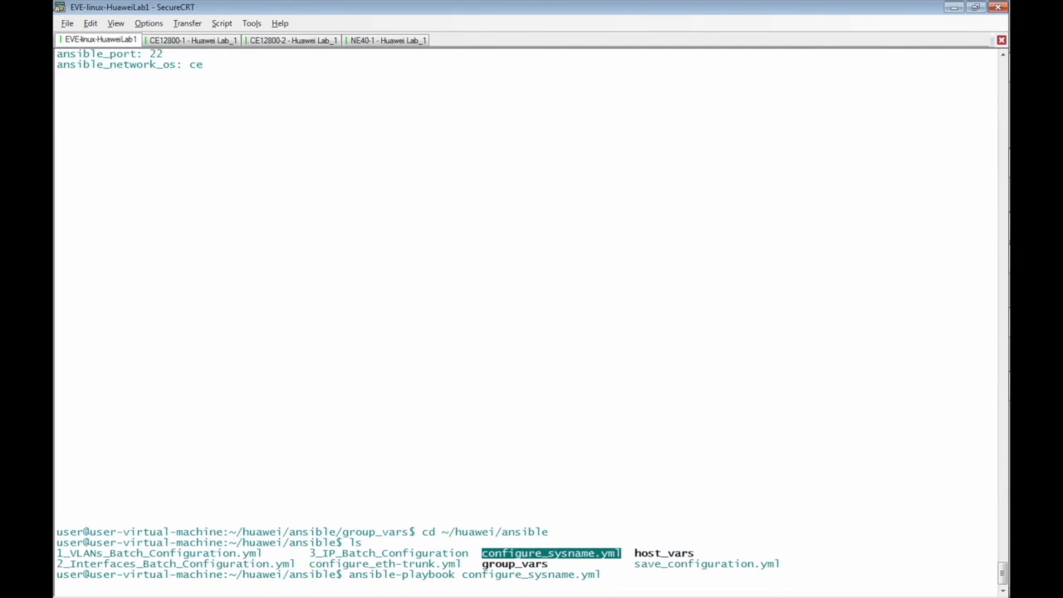
pyautogui.press('Return')
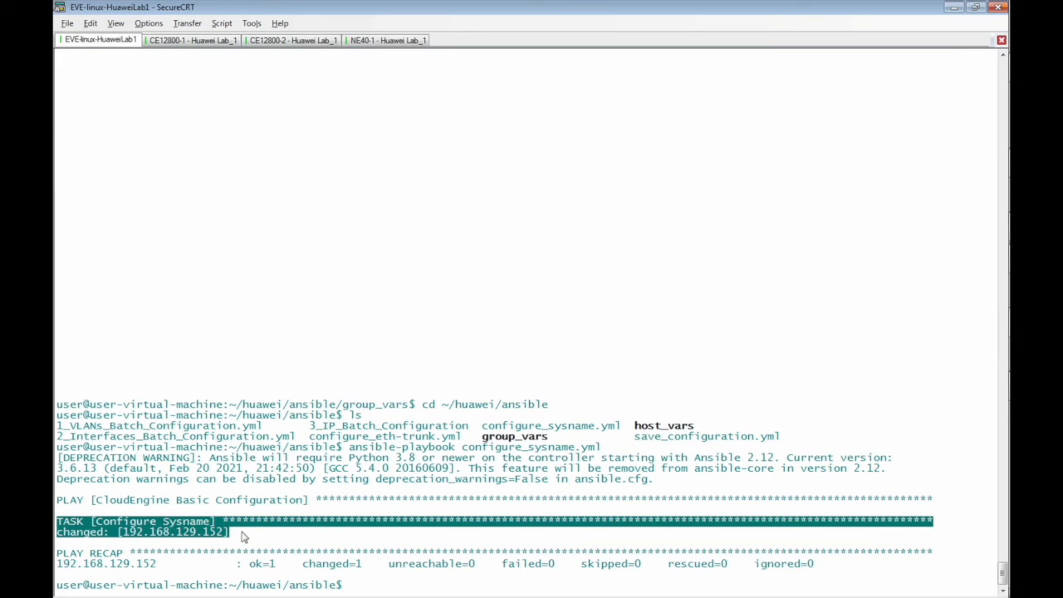
pyautogui.moveTo(183, 545)
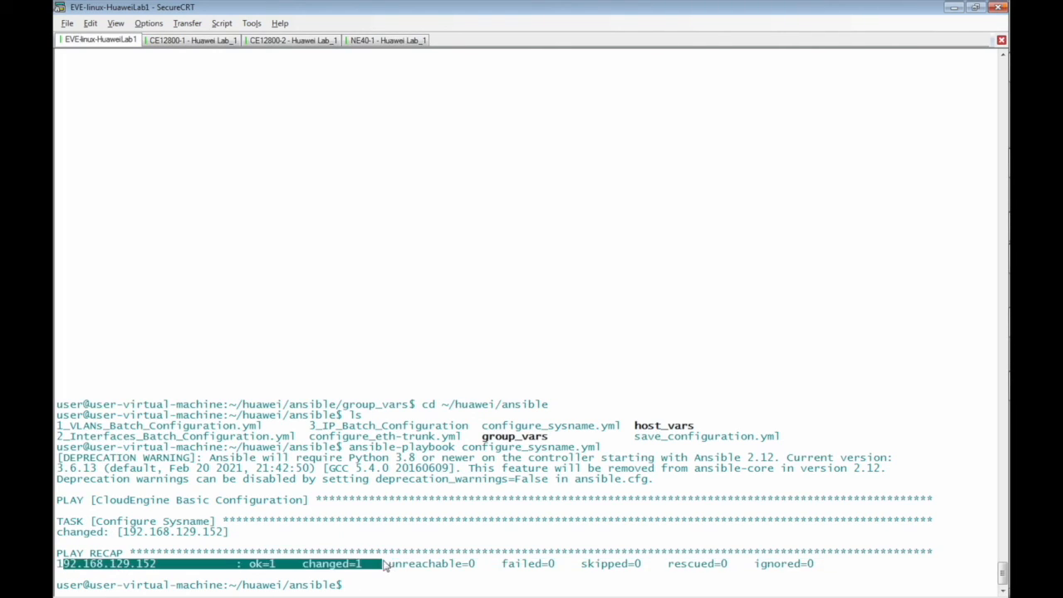
pyautogui.moveTo(375, 230)
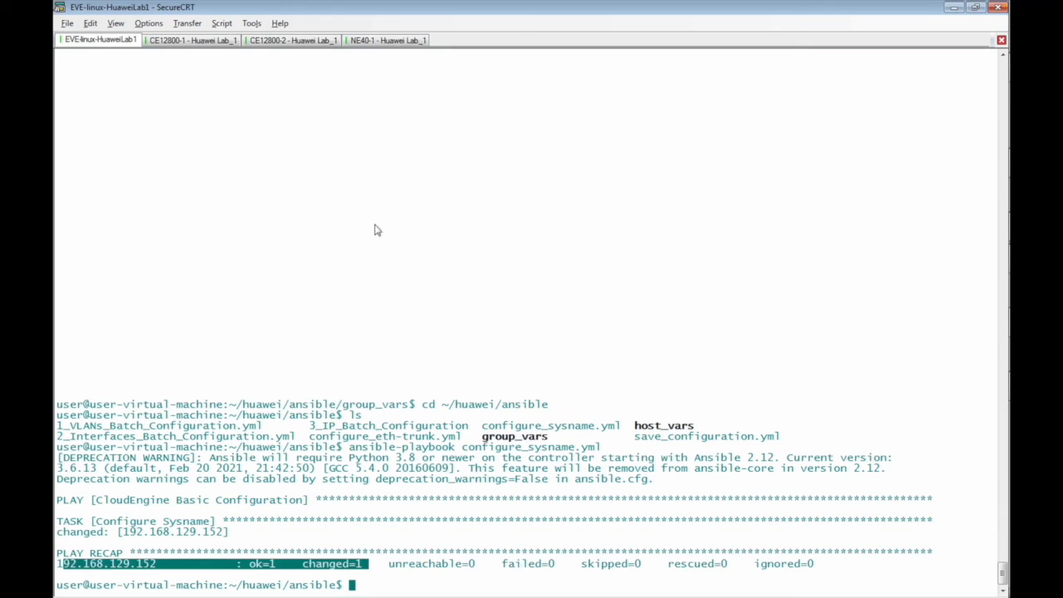
pyautogui.moveTo(359, 243)
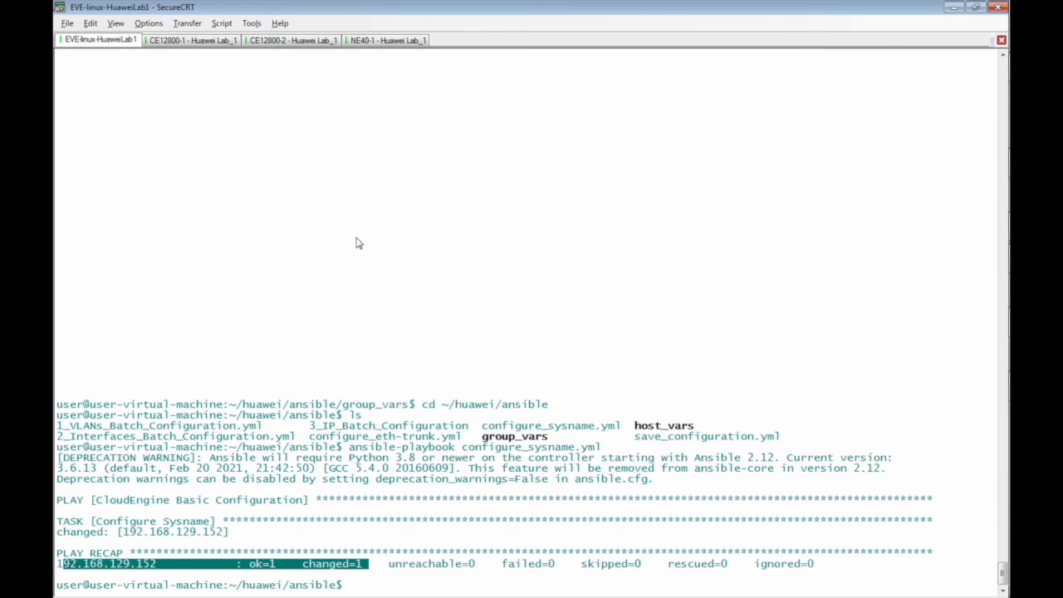
# Step: After the recap shows changed=1, switch to the NE40E router session
pyautogui.click(385, 40)
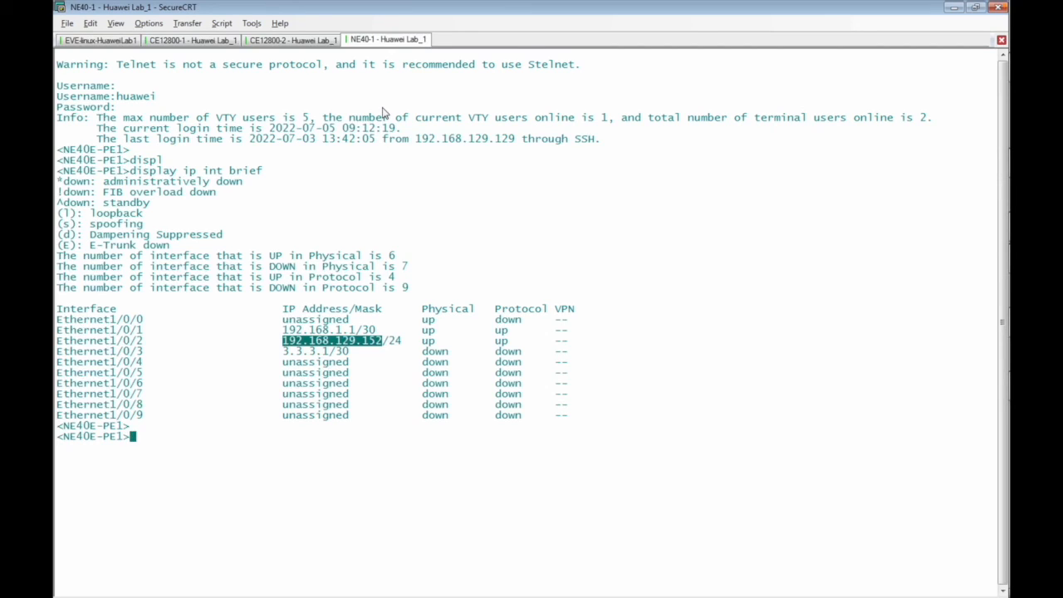
pyautogui.moveTo(124, 445)
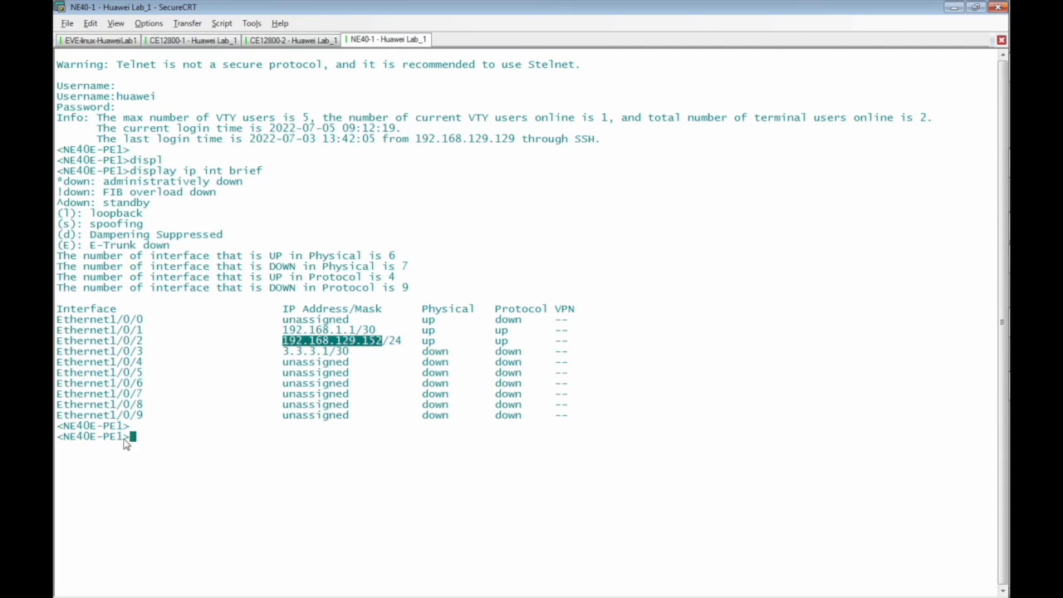